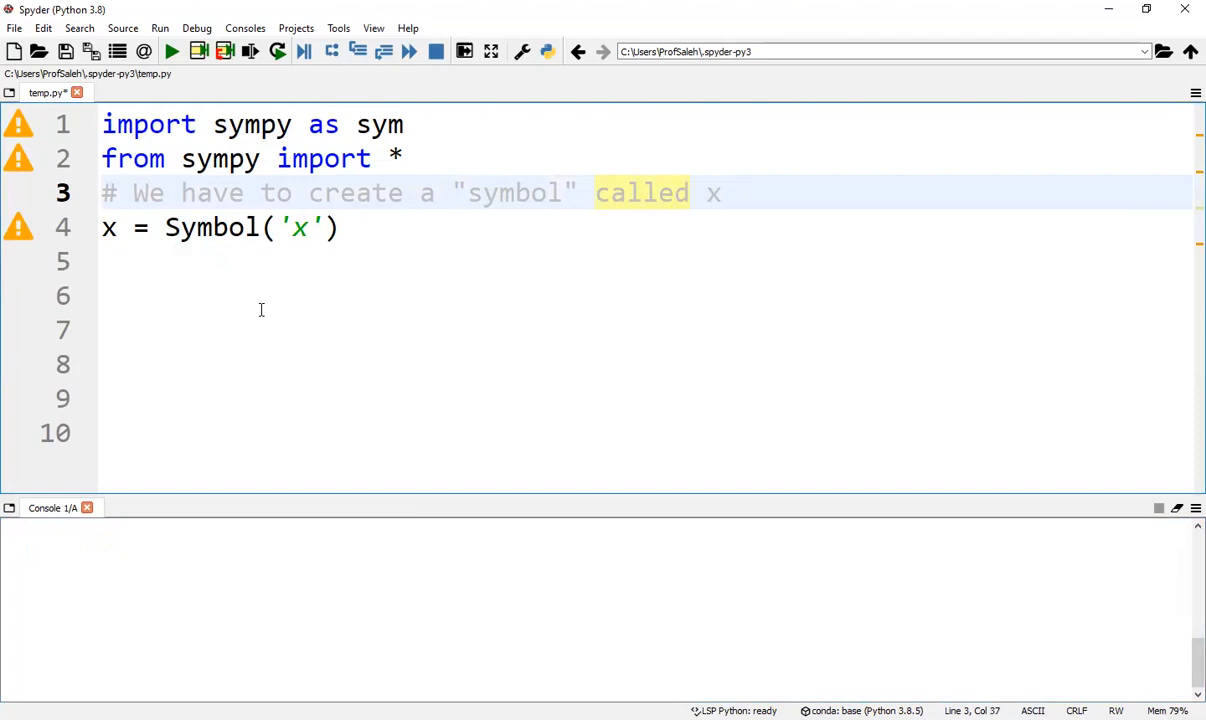
Add print(sym.diff(f)) below the definition f = (x**3 + 5*x**2 + 10*x)**3.
{"action": "double_click", "coordinate": [712, 193]}
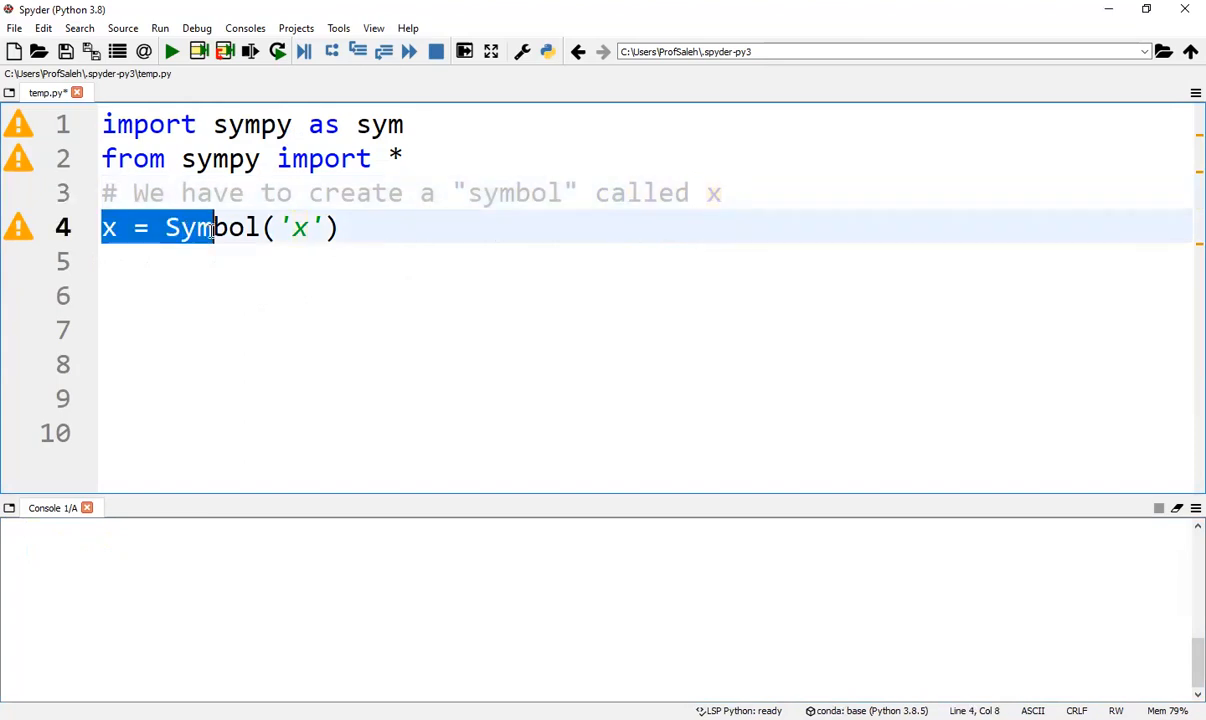
{"action": "left_click_drag", "start_coordinate": [213, 228], "coordinate": [340, 228]}
{"action": "type", "text": "f= (x**3 + 5*x**2 + 10*x)**3"}
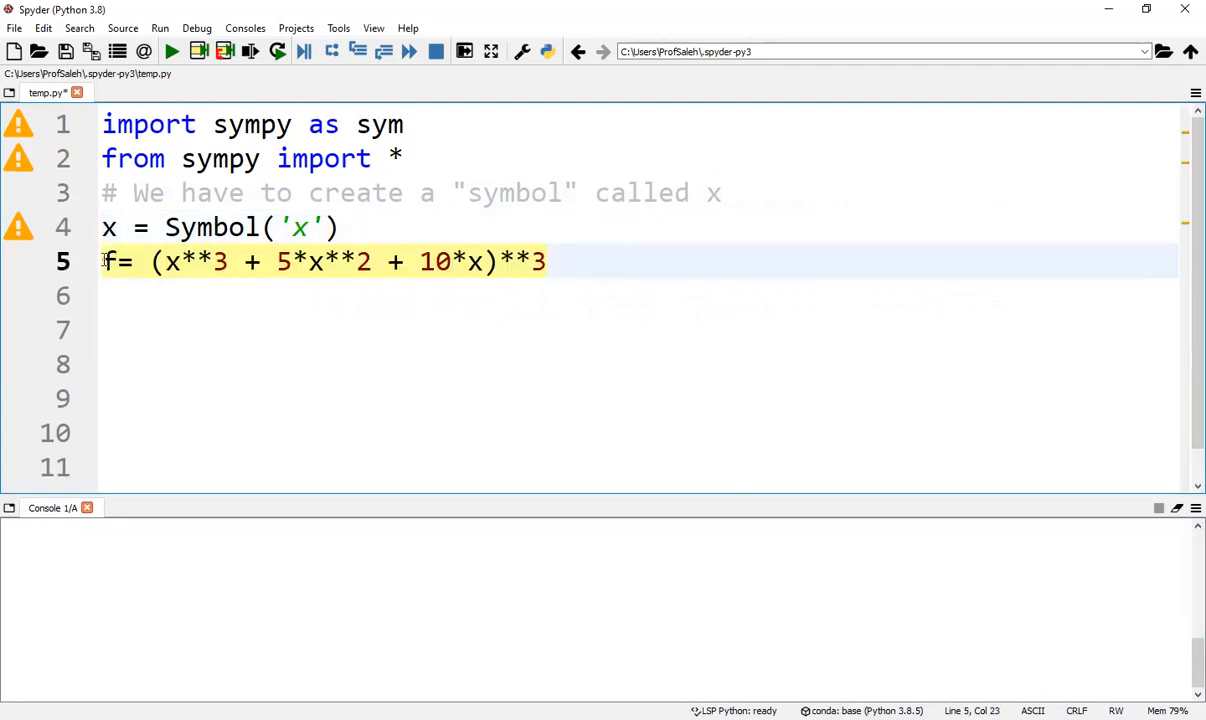
{"action": "left_click_drag", "start_coordinate": [102, 261], "coordinate": [177, 261]}
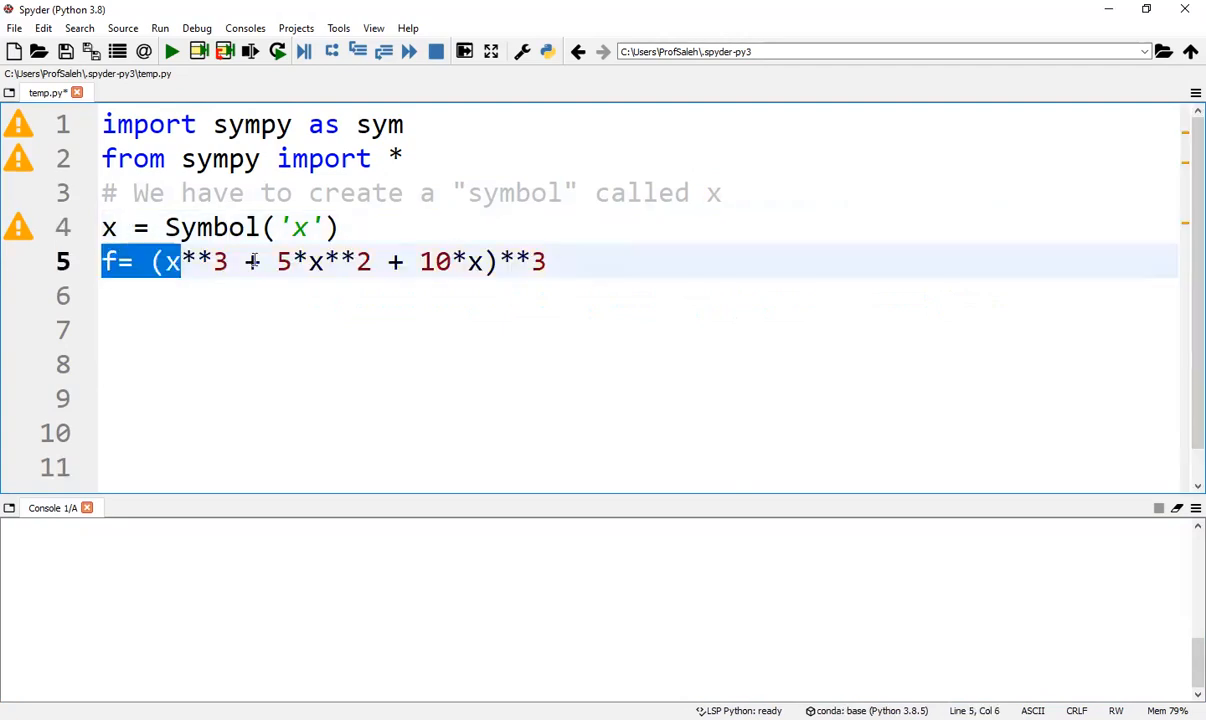
{"action": "type", "text": "print(sym.diff(f))"}
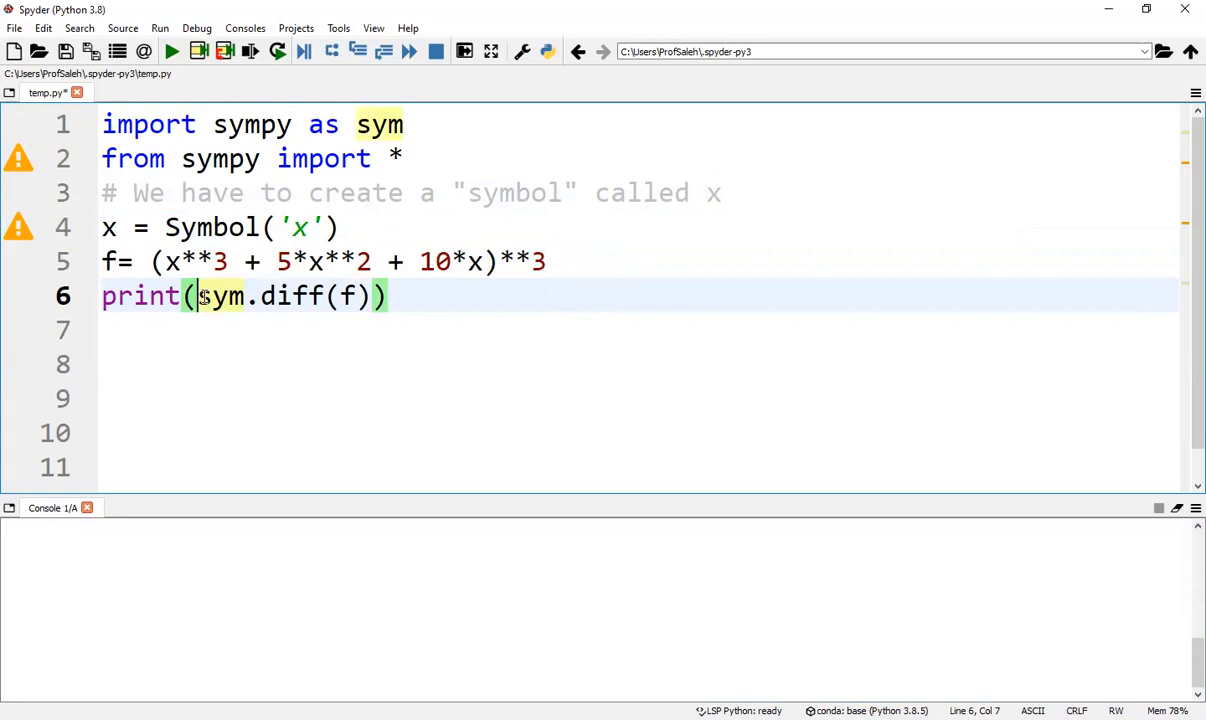
{"action": "left_click_drag", "start_coordinate": [199, 296], "coordinate": [367, 296]}
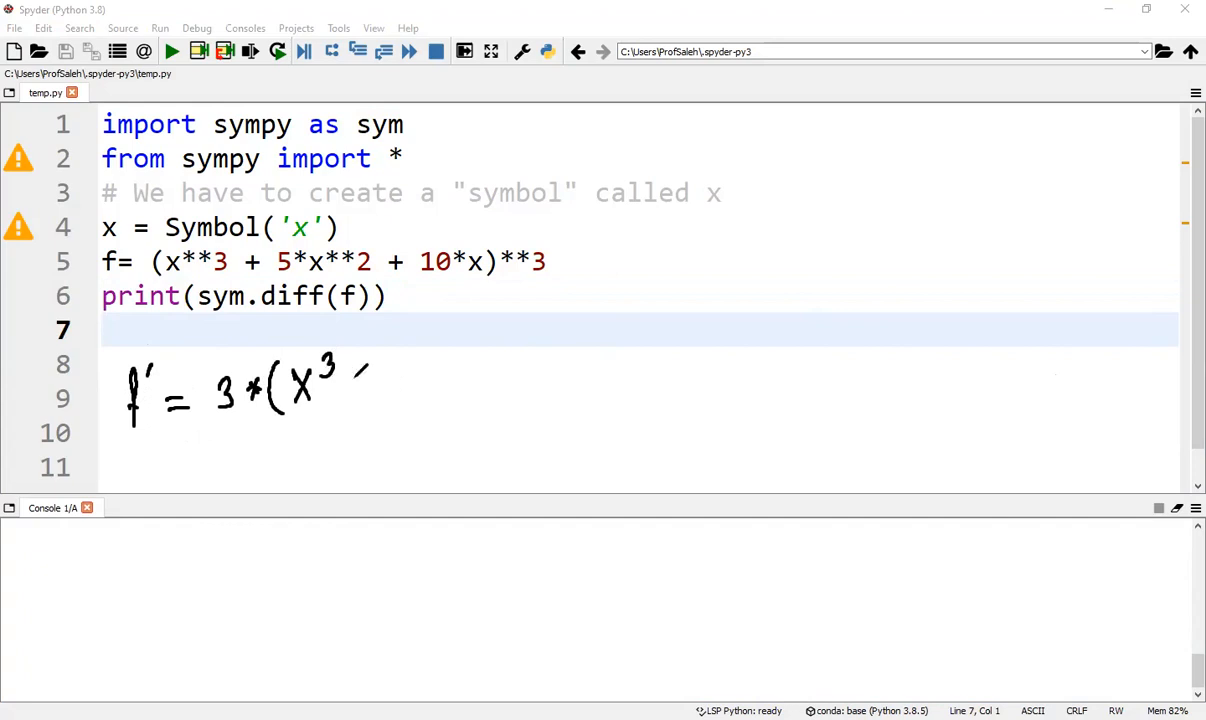
Run the script and highlight the console output (9*x**2 + 30*x + 30)*(x**3 + 5*x**2 + 10*x)**2.
{"action": "left_click_drag", "start_coordinate": [350, 385], "coordinate": [450, 385]}
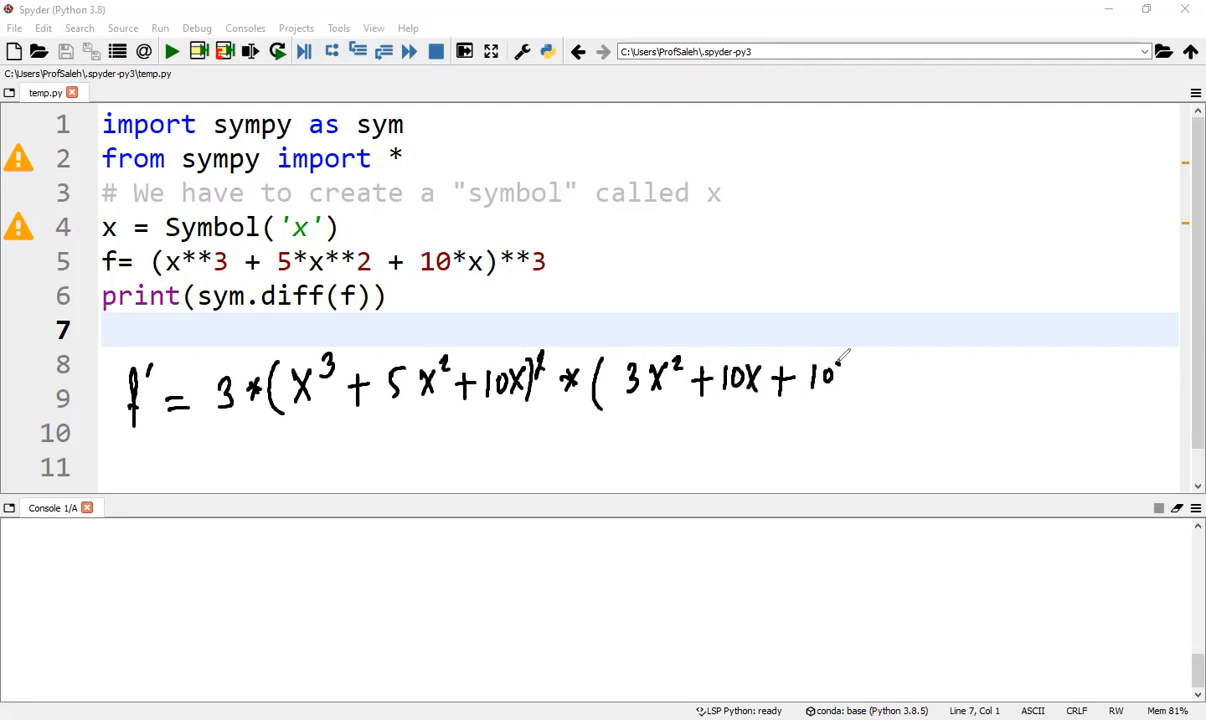
{"action": "left_click", "coordinate": [174, 51]}
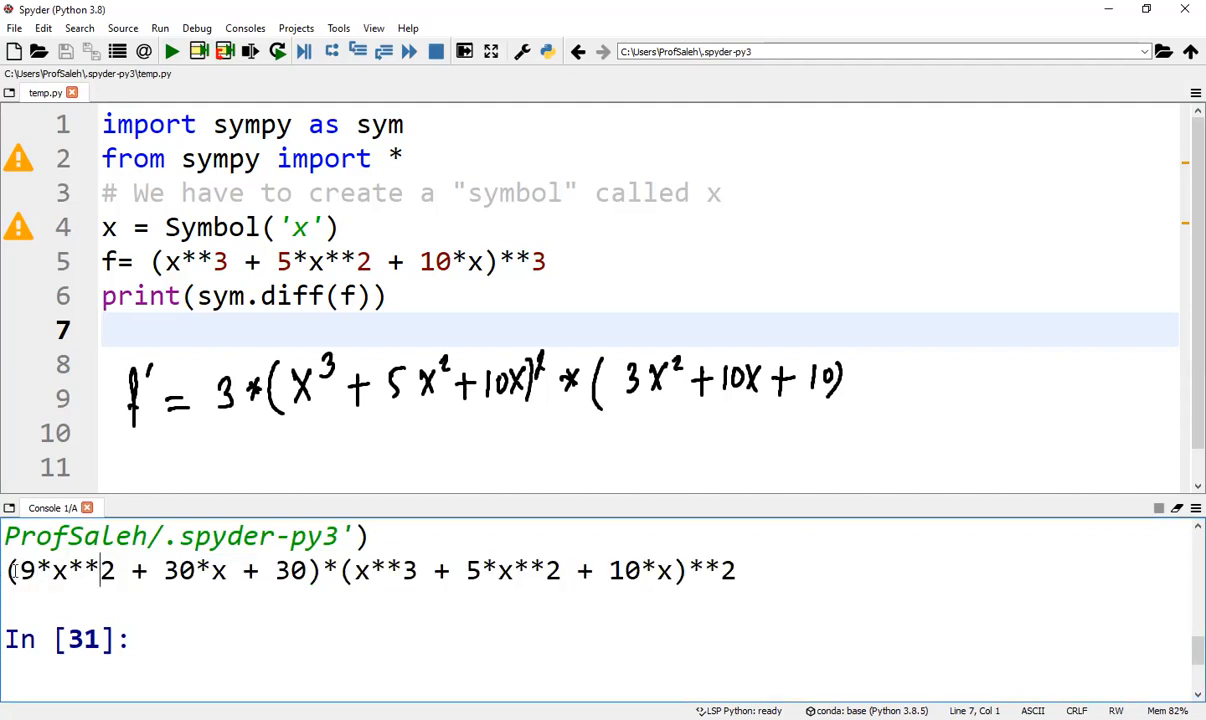
{"action": "triple_click", "coordinate": [370, 570]}
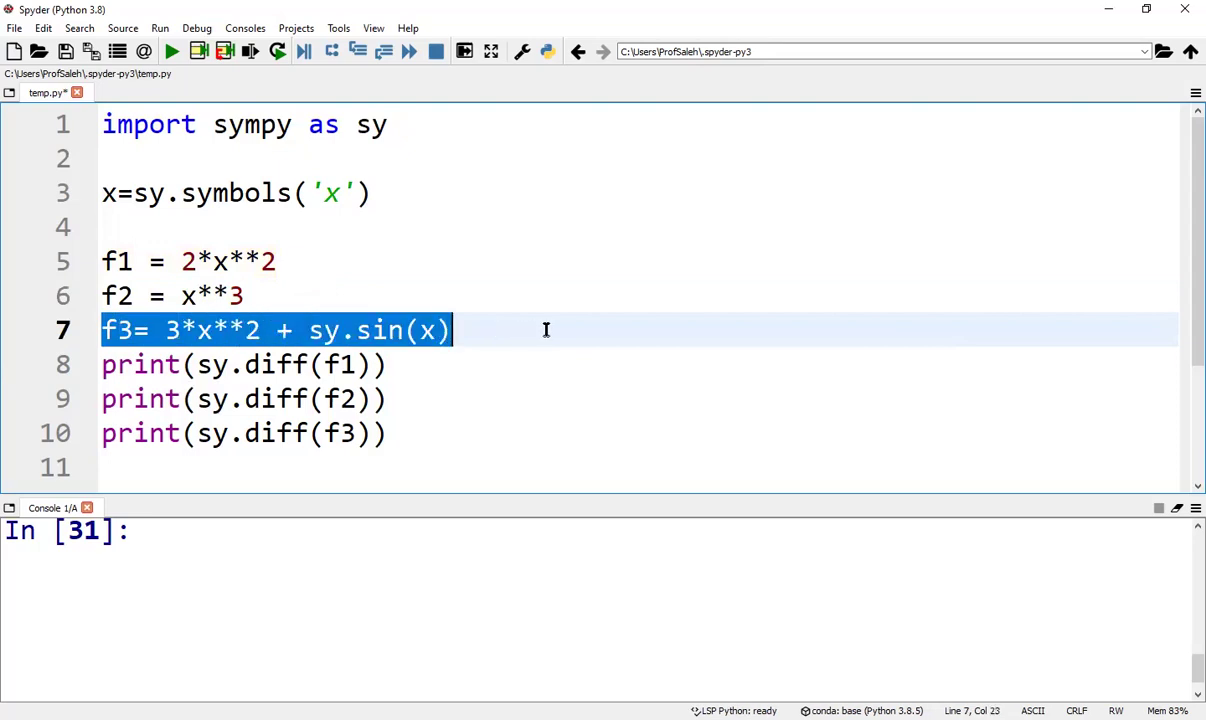
Run the f1/f2/f3 script and highlight the derivatives 4*x, 3*x**2 and 6*x + cos(x).
{"action": "left_click", "coordinate": [365, 330]}
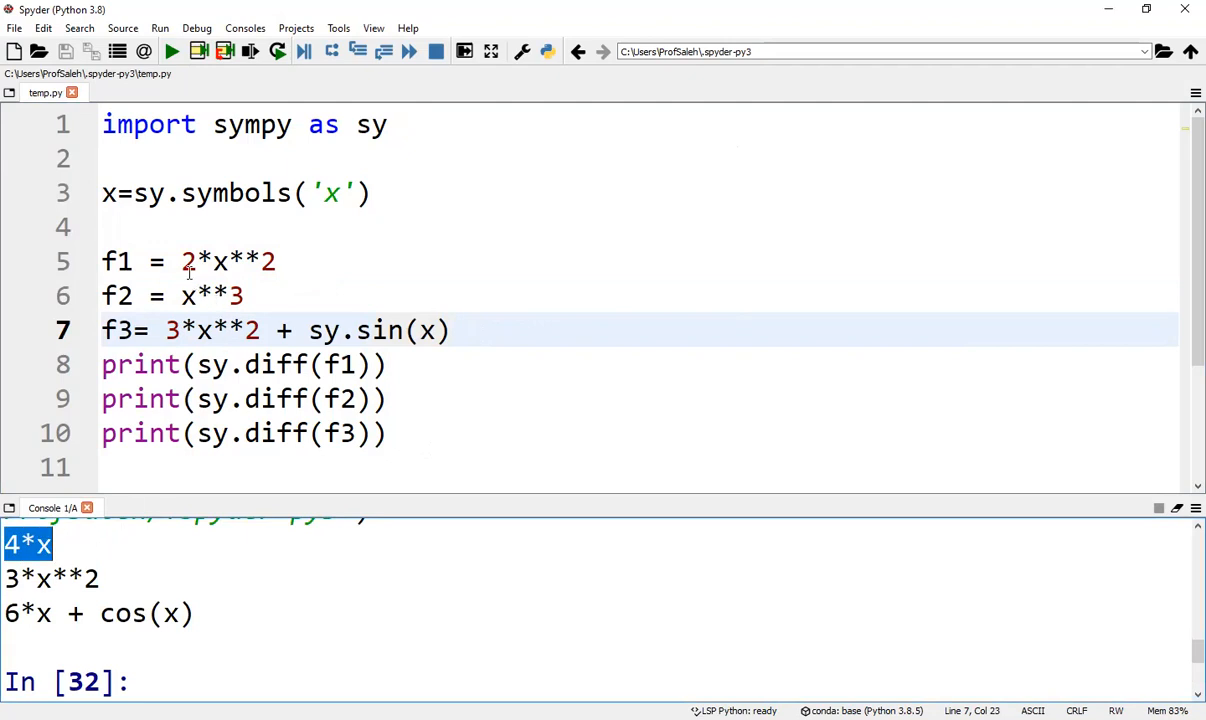
{"action": "mouse_move", "coordinate": [47, 581]}
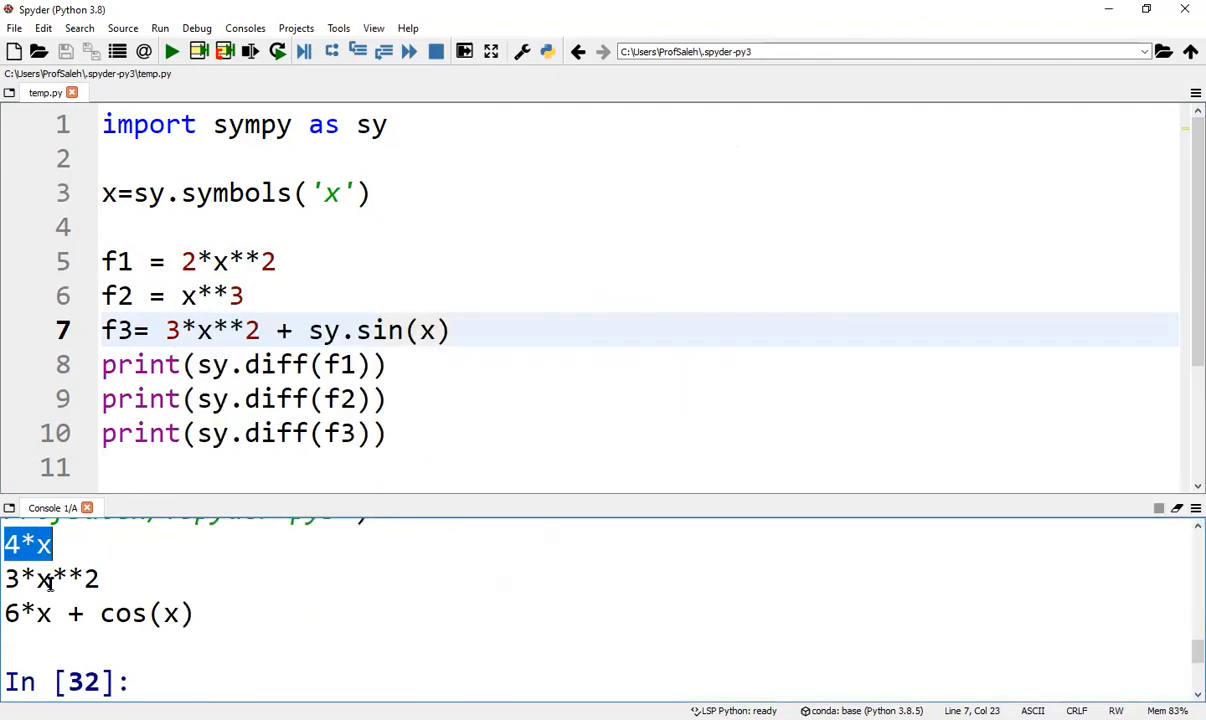
{"action": "double_click", "coordinate": [50, 578]}
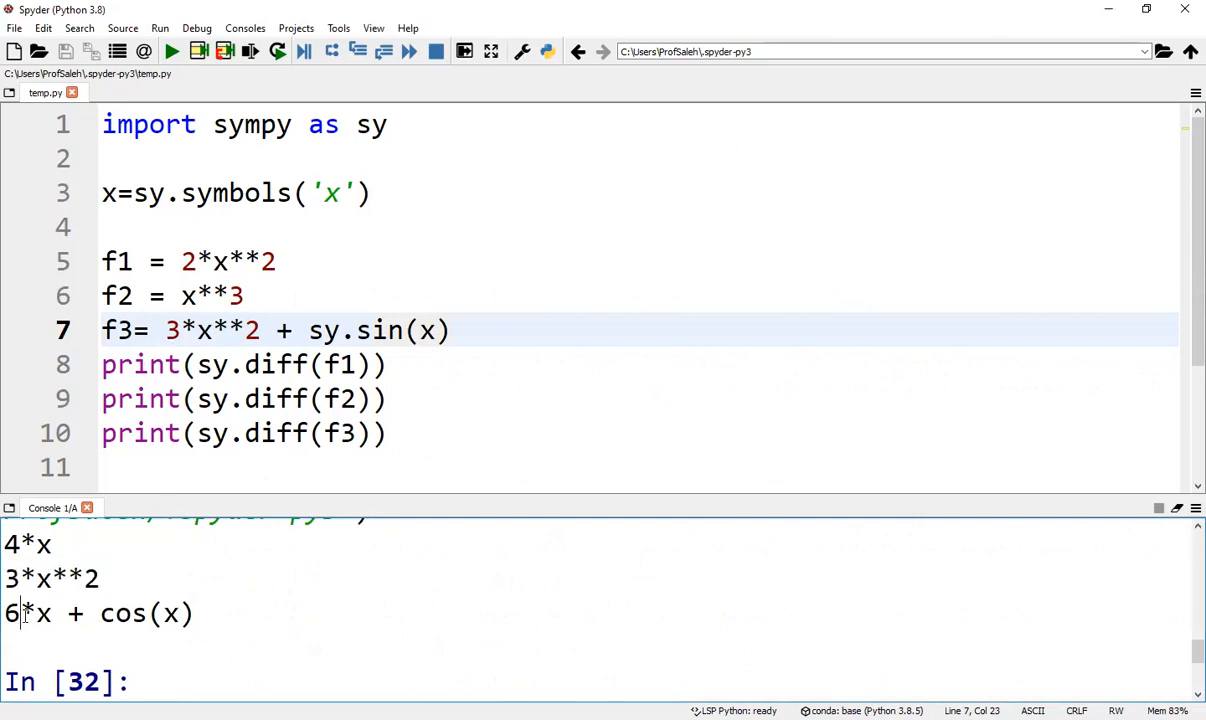
{"action": "triple_click", "coordinate": [90, 614]}
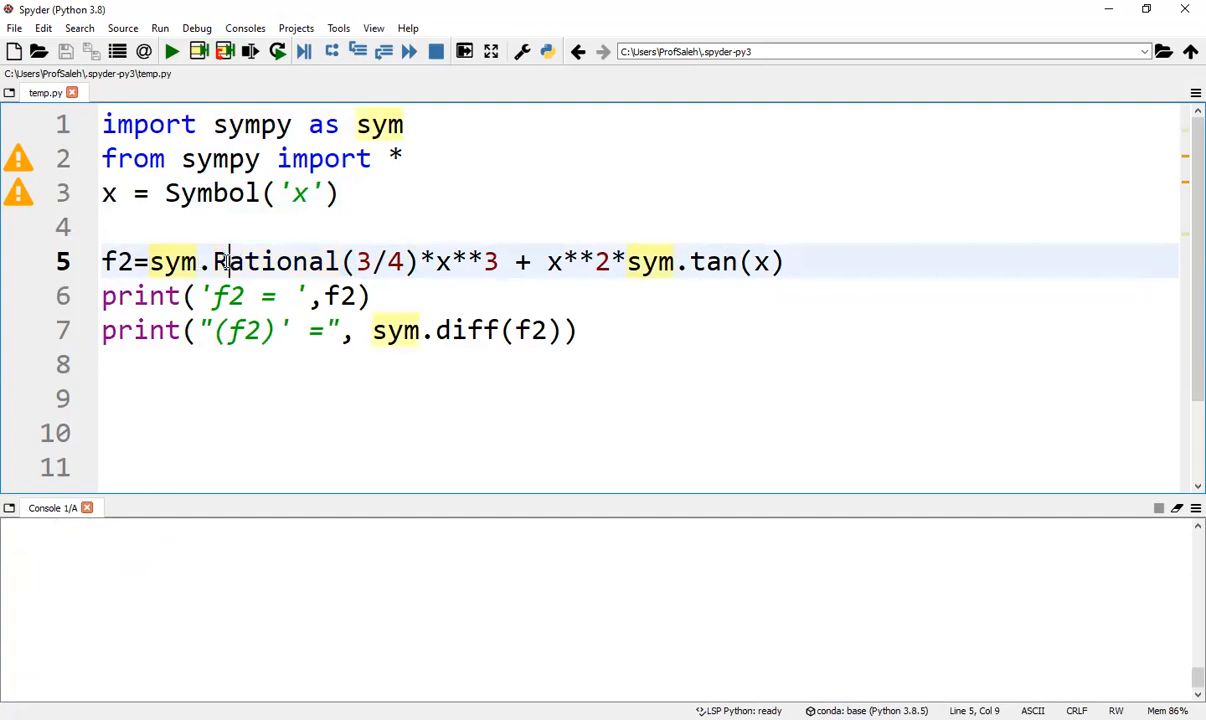
Write f2 = sym.Rational(3/4)*x**3 + x**2*sym.tan(x) with prints of f2 and sym.diff(f2).
{"action": "double_click", "coordinate": [275, 261]}
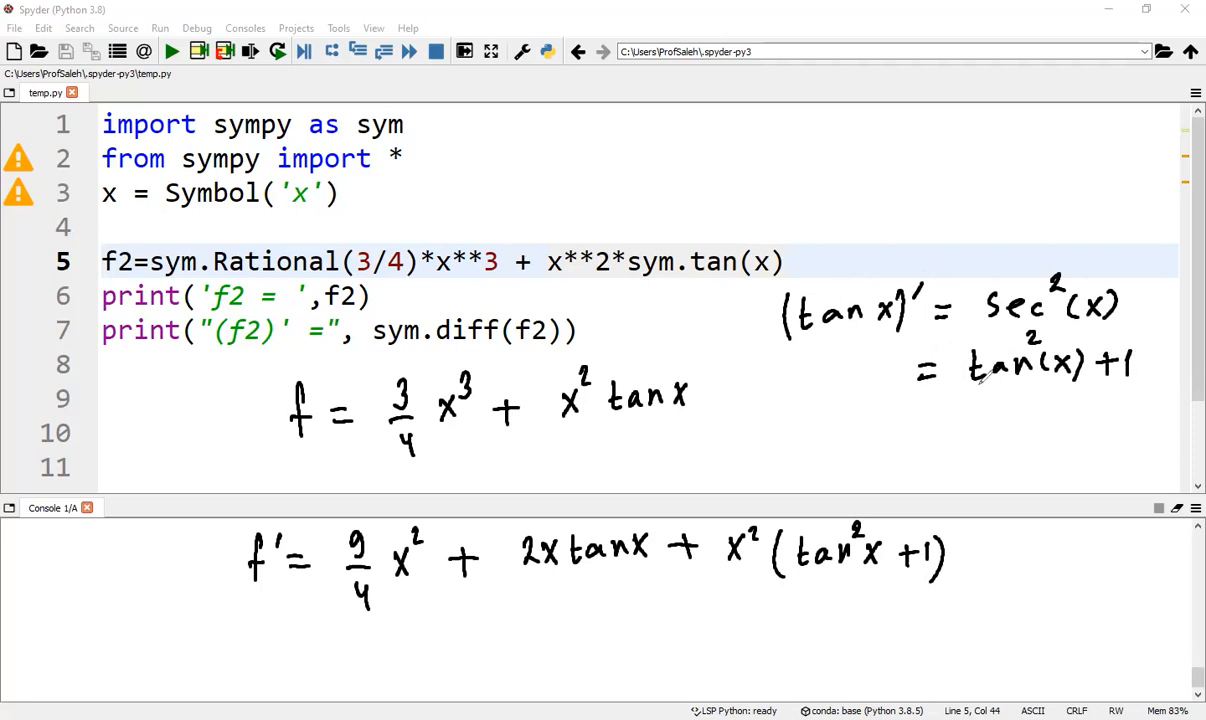
{"action": "left_click", "coordinate": [174, 53]}
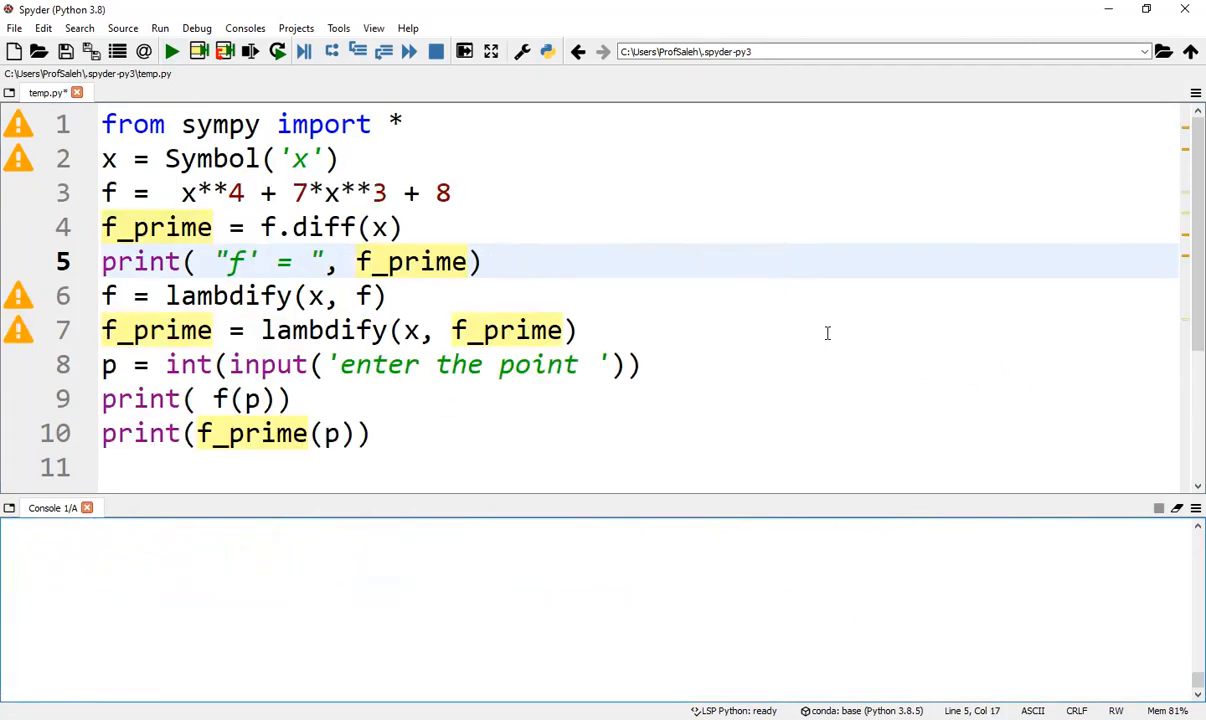
Walk through the script's SymPy import, f, f_prime, lambdify call and print lines.
{"action": "left_click", "coordinate": [403, 123]}
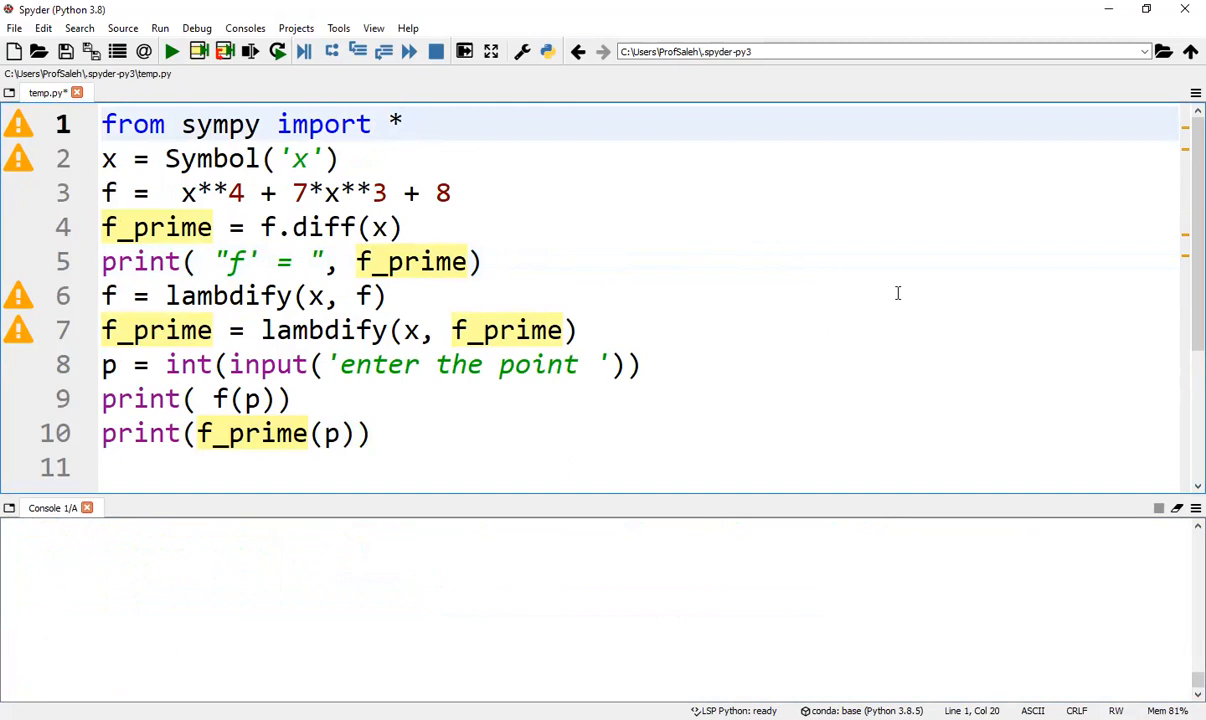
{"action": "left_click", "coordinate": [167, 193]}
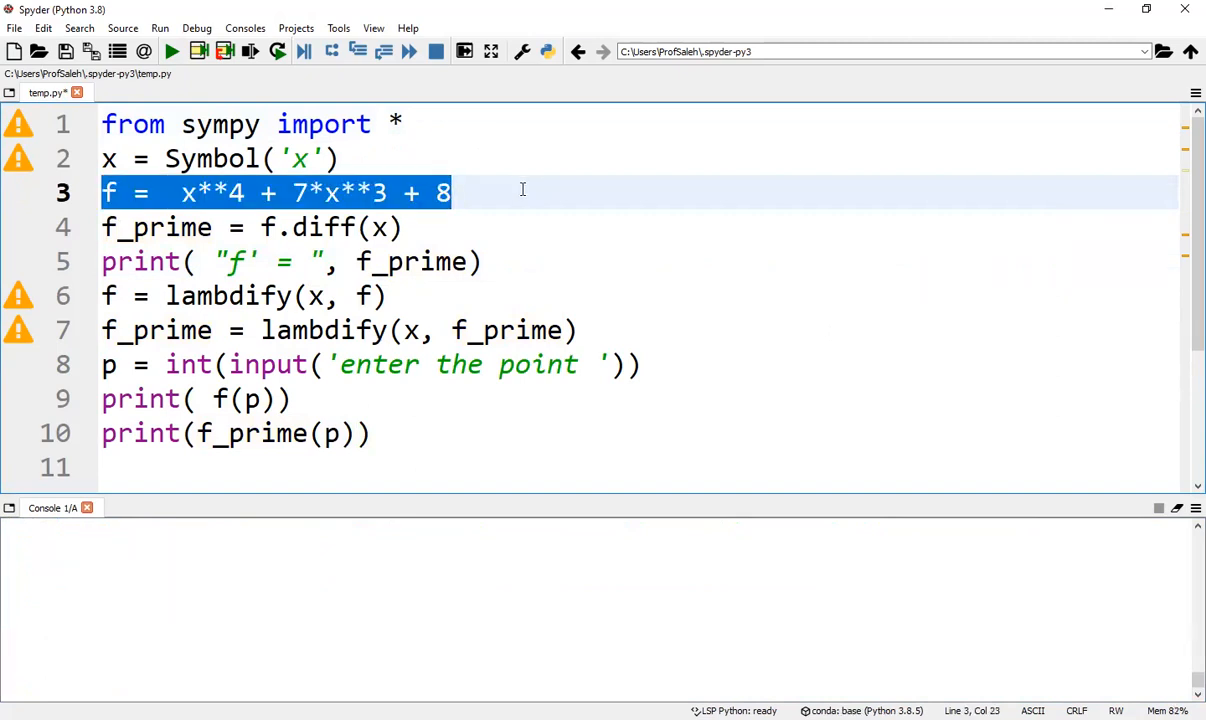
{"action": "left_click", "coordinate": [403, 227]}
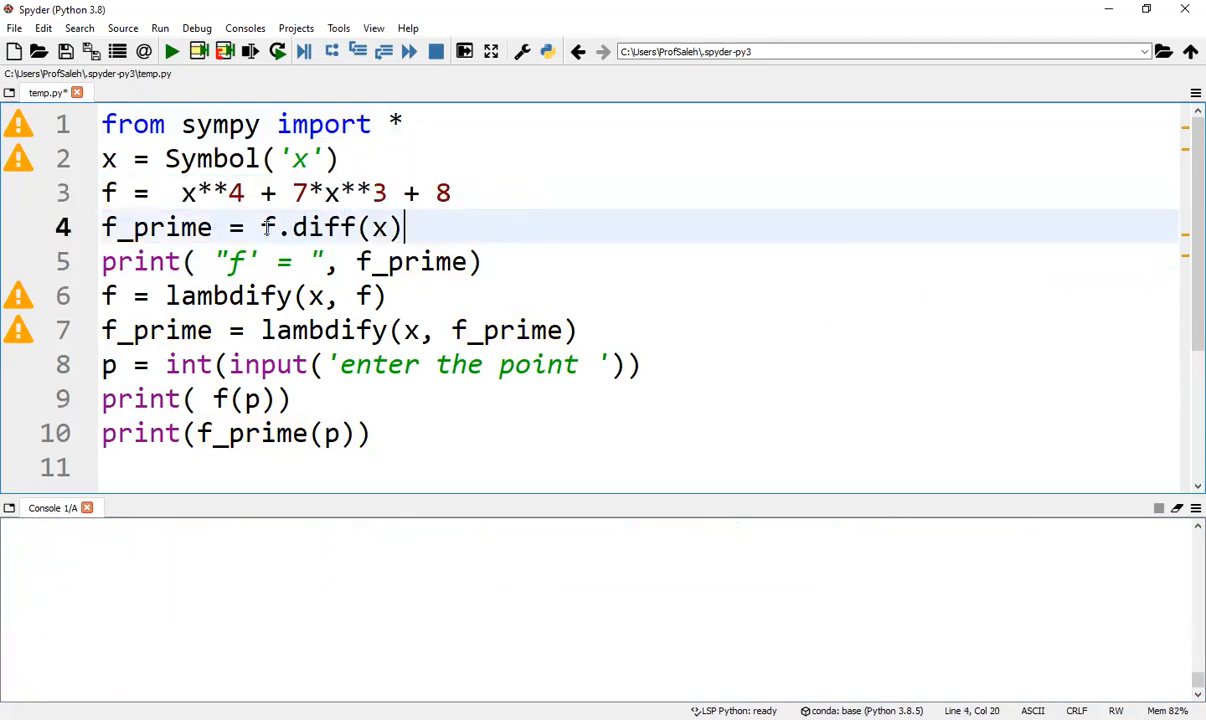
{"action": "left_click_drag", "start_coordinate": [262, 227], "coordinate": [405, 227]}
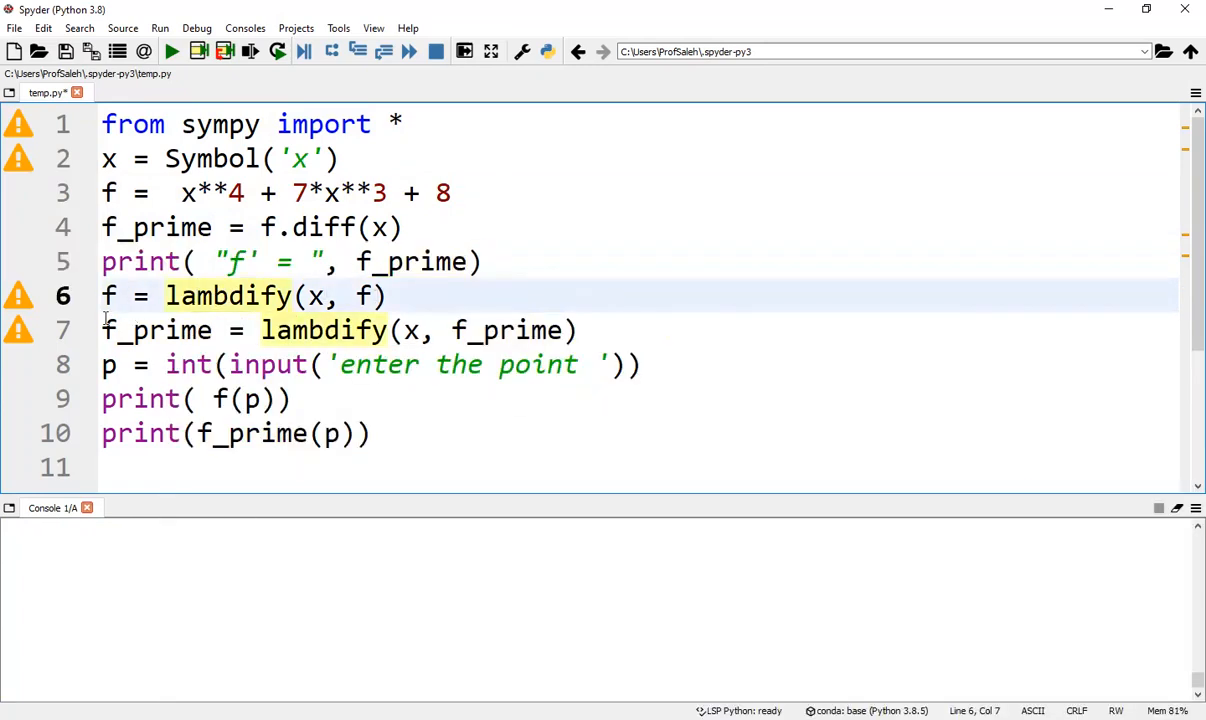
{"action": "double_click", "coordinate": [155, 330]}
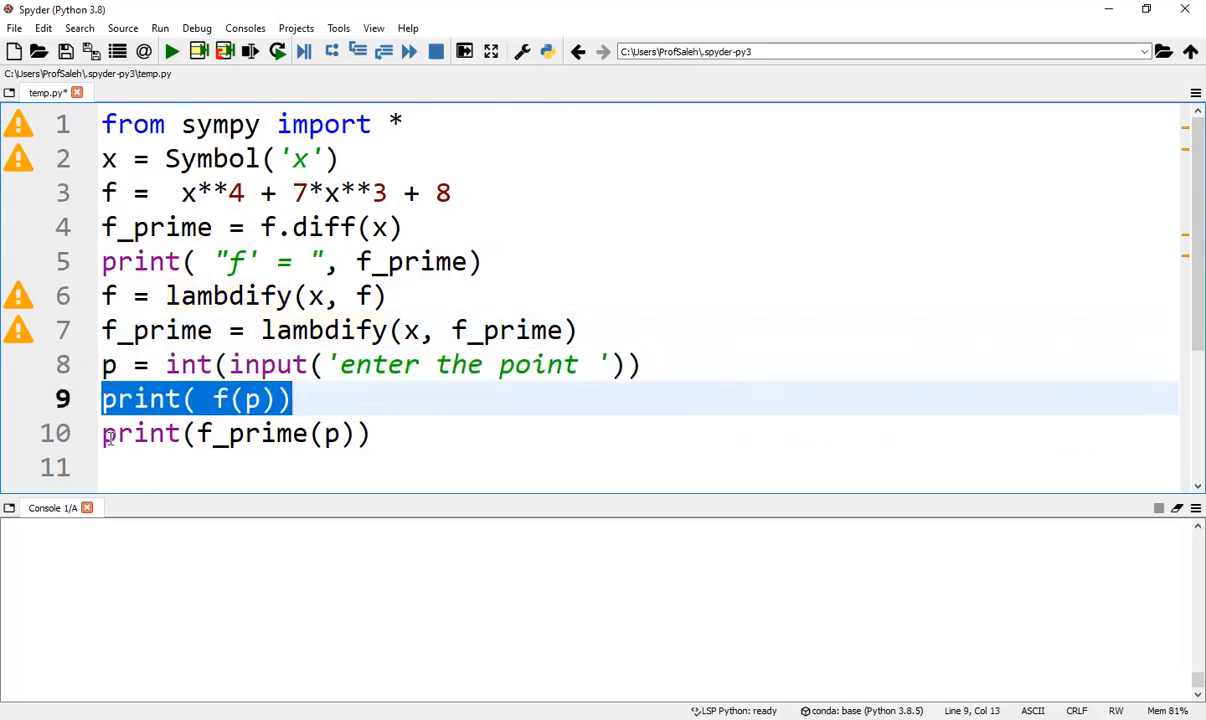
{"action": "left_click", "coordinate": [235, 434]}
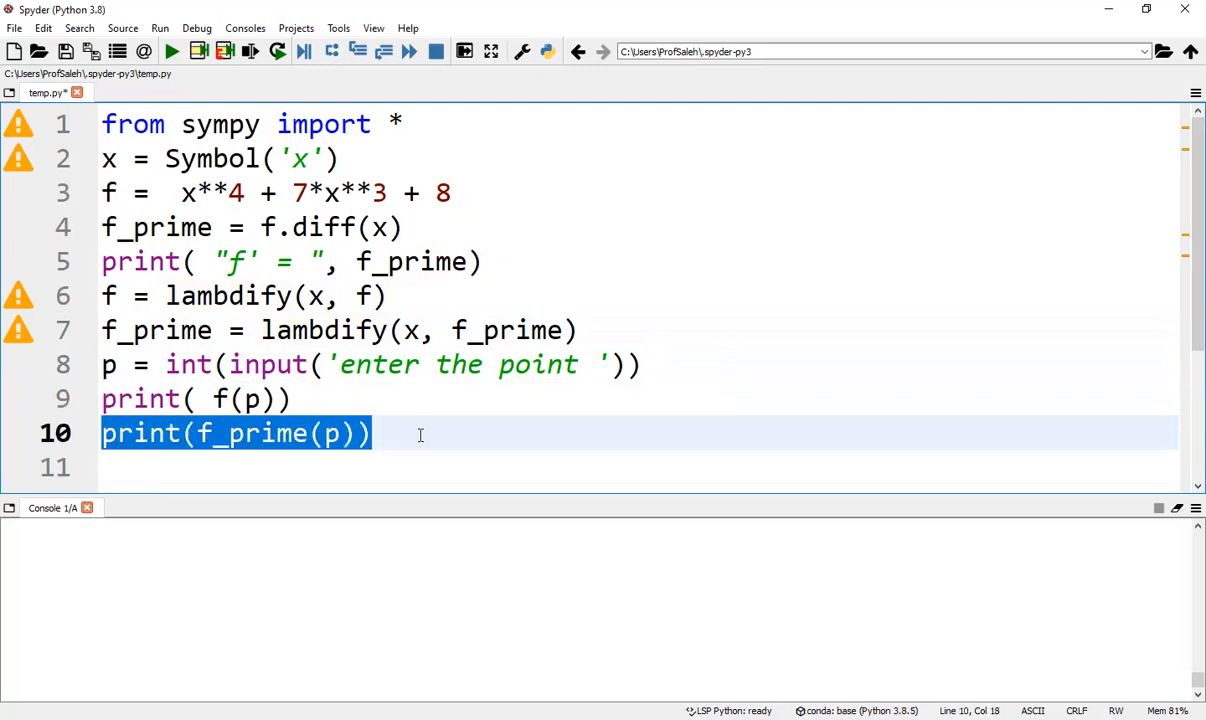
Run the script at point 2, yielding f' = 4*x**3 + 21*x**2, 80 and 116.
{"action": "left_click", "coordinate": [173, 52]}
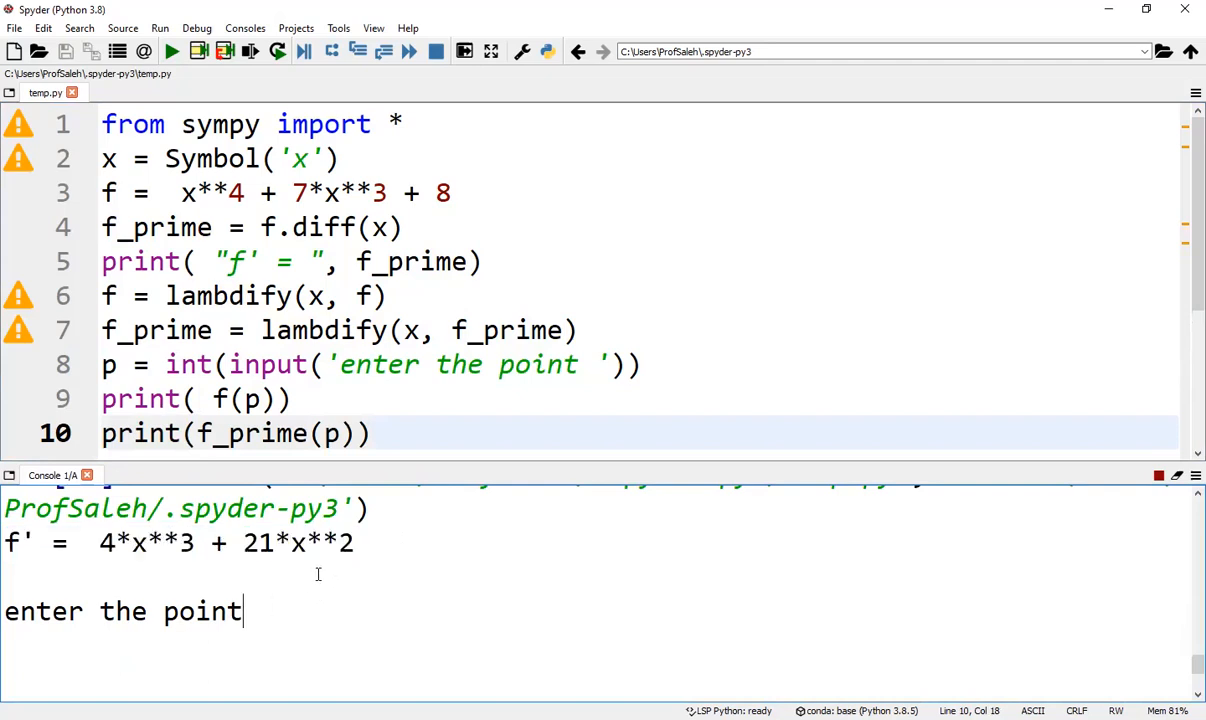
{"action": "type", "text": "2"}
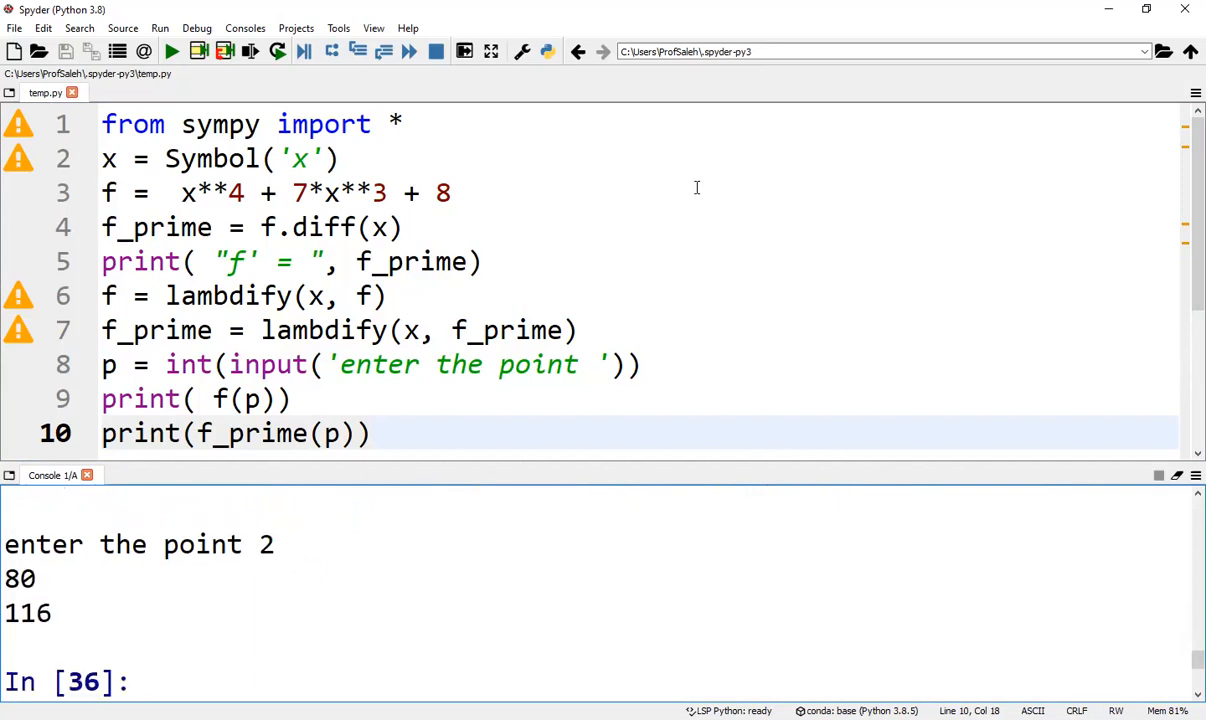
{"action": "double_click", "coordinate": [20, 577]}
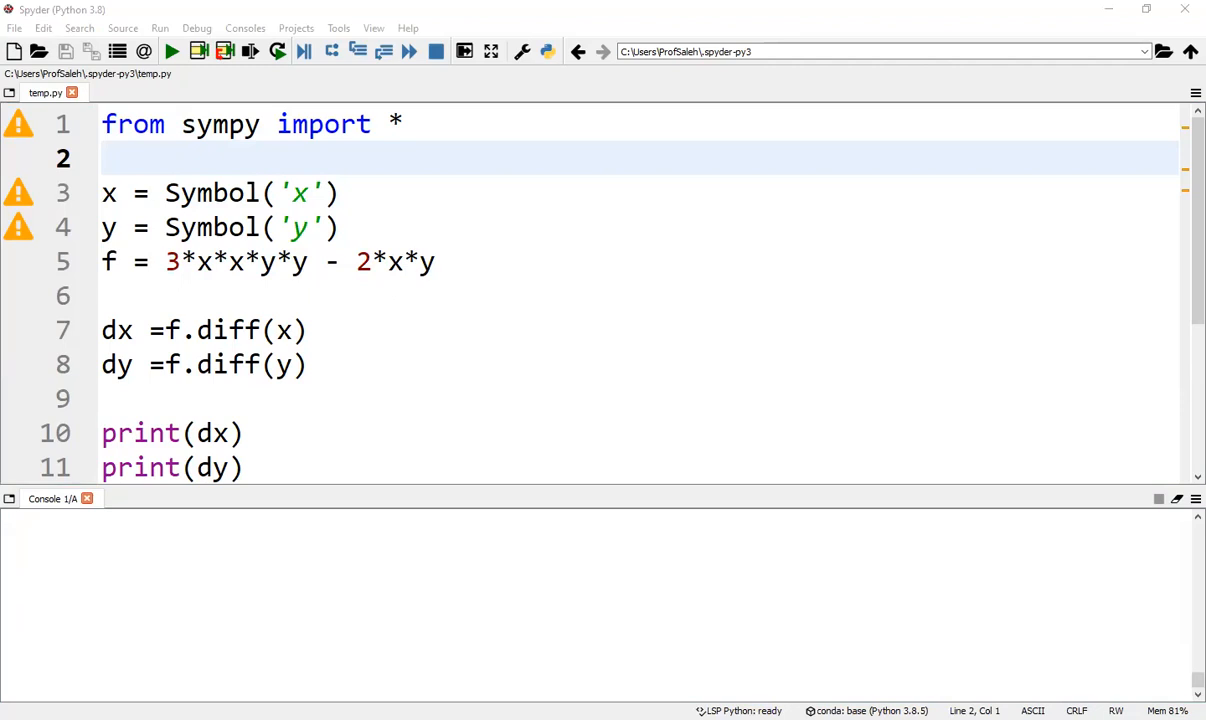
{"action": "mouse_move", "coordinate": [550, 197]}
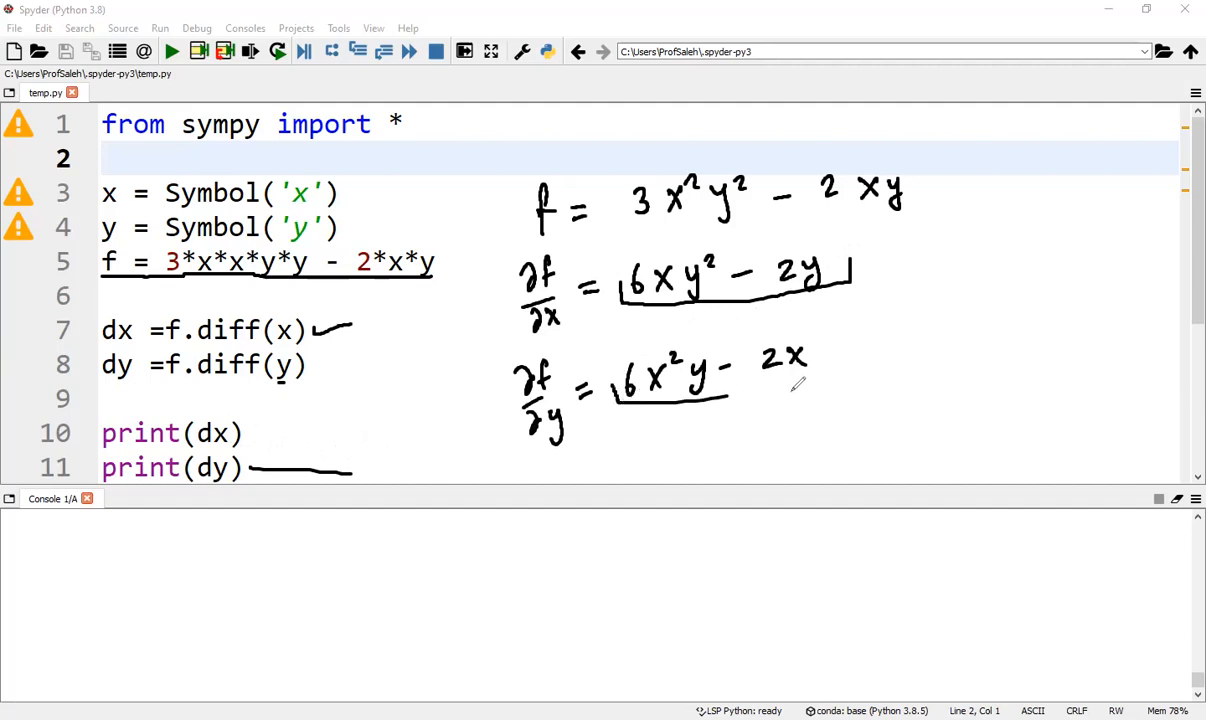
Define f = 3*x*x*y*y - 2*x*y with dx = f.diff(x), dy = f.diff(y), and print both.
{"action": "left_click", "coordinate": [178, 51]}
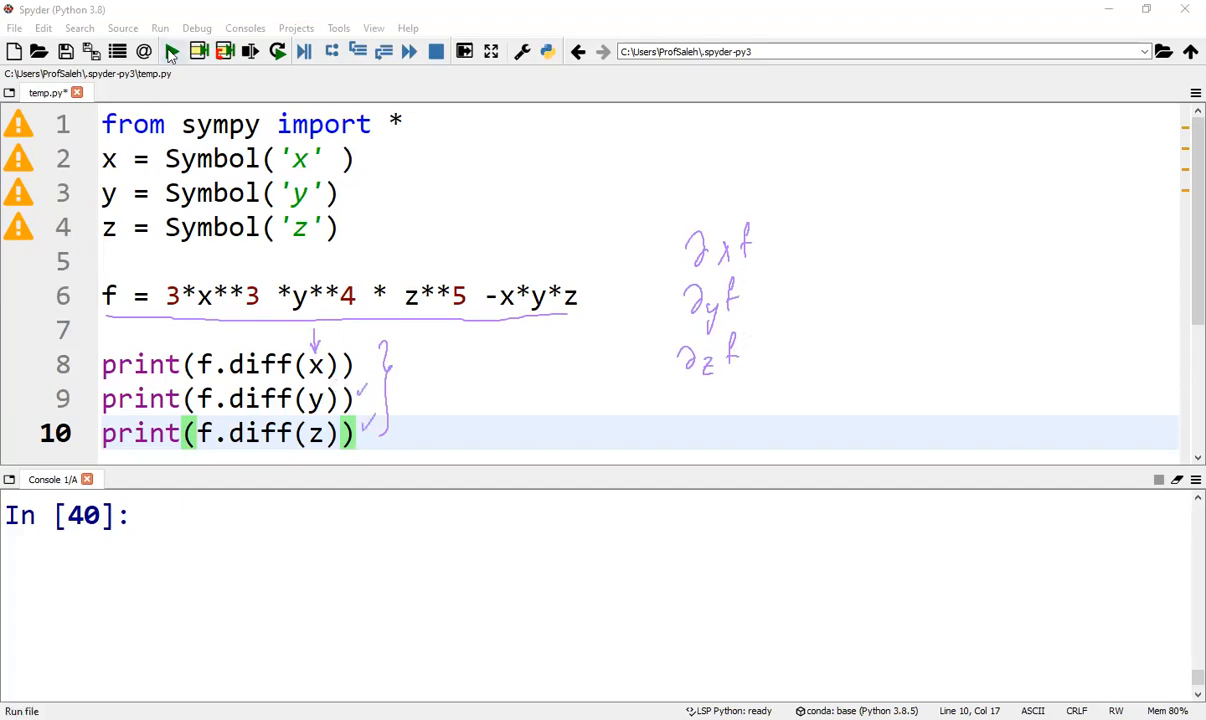
Run the script to print the x, y and z partials, then view and dismiss the SymPy tooltip.
{"action": "left_click", "coordinate": [174, 51]}
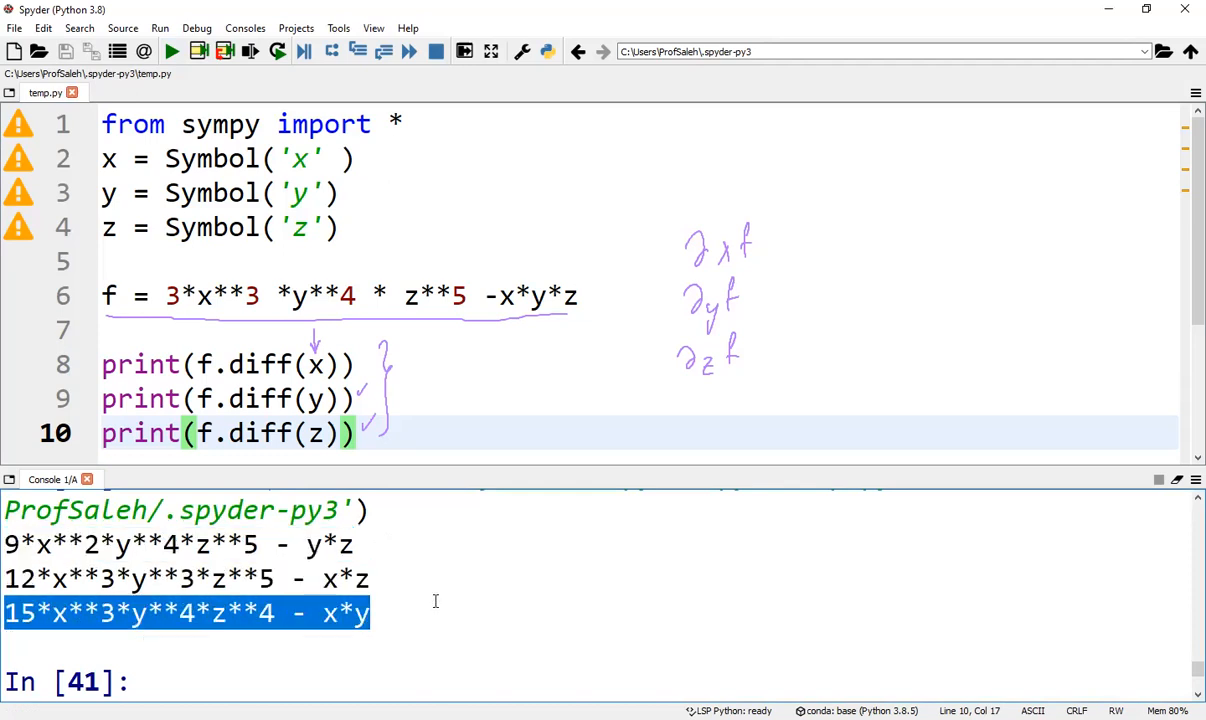
{"action": "double_click", "coordinate": [219, 123]}
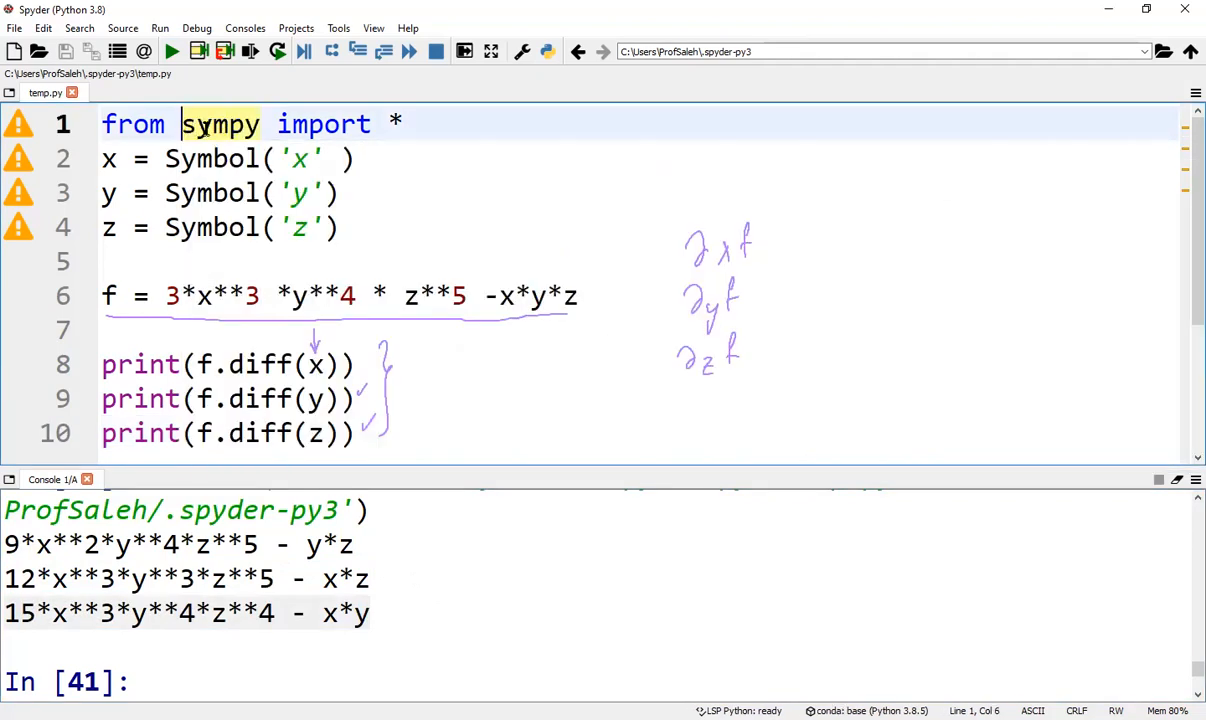
{"action": "double_click", "coordinate": [219, 124]}
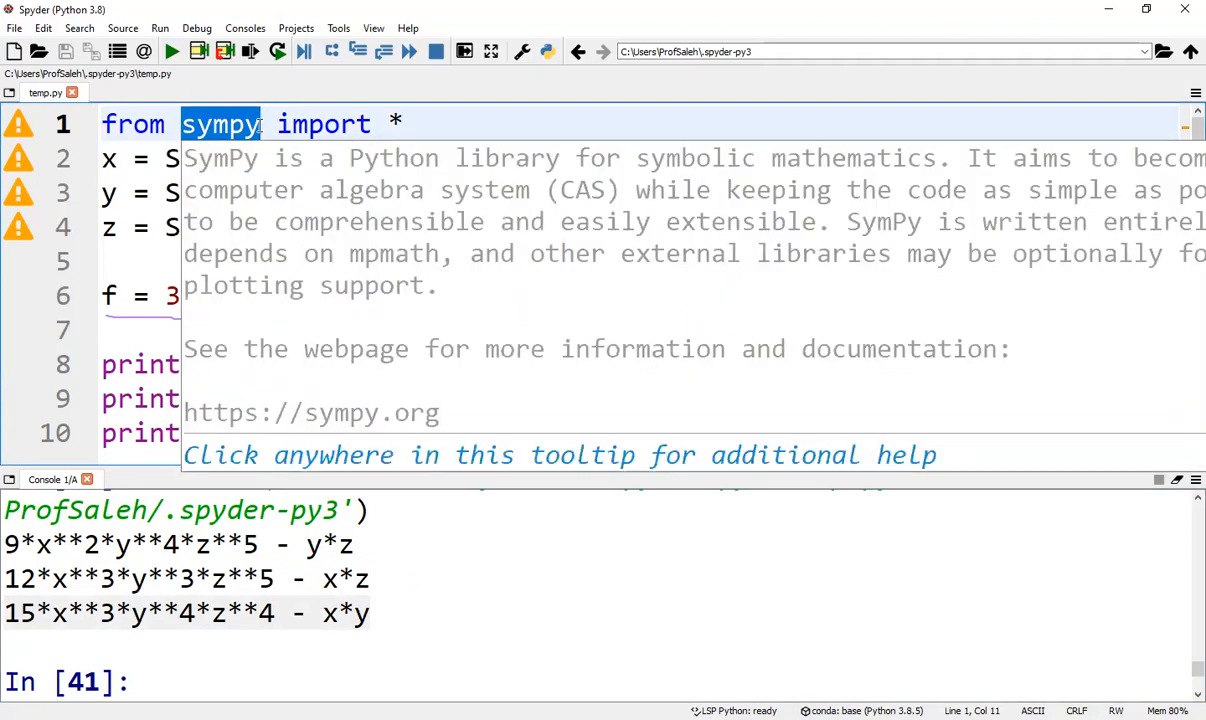
{"action": "left_click", "coordinate": [447, 347]}
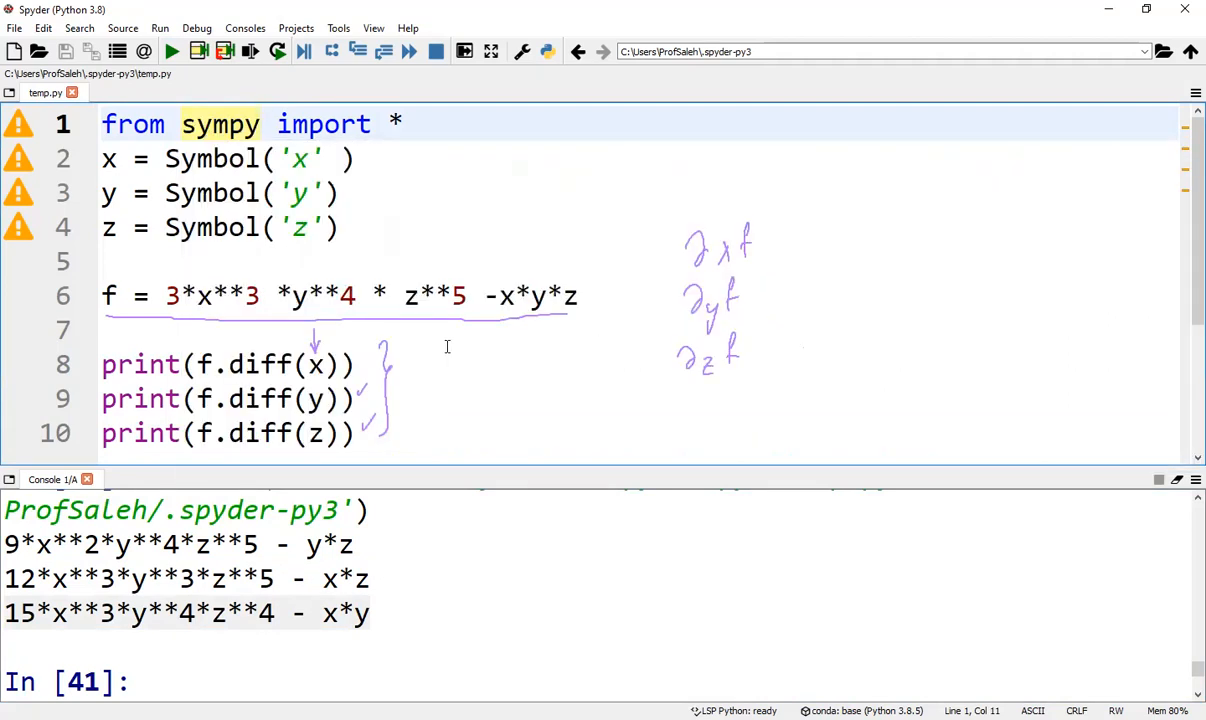